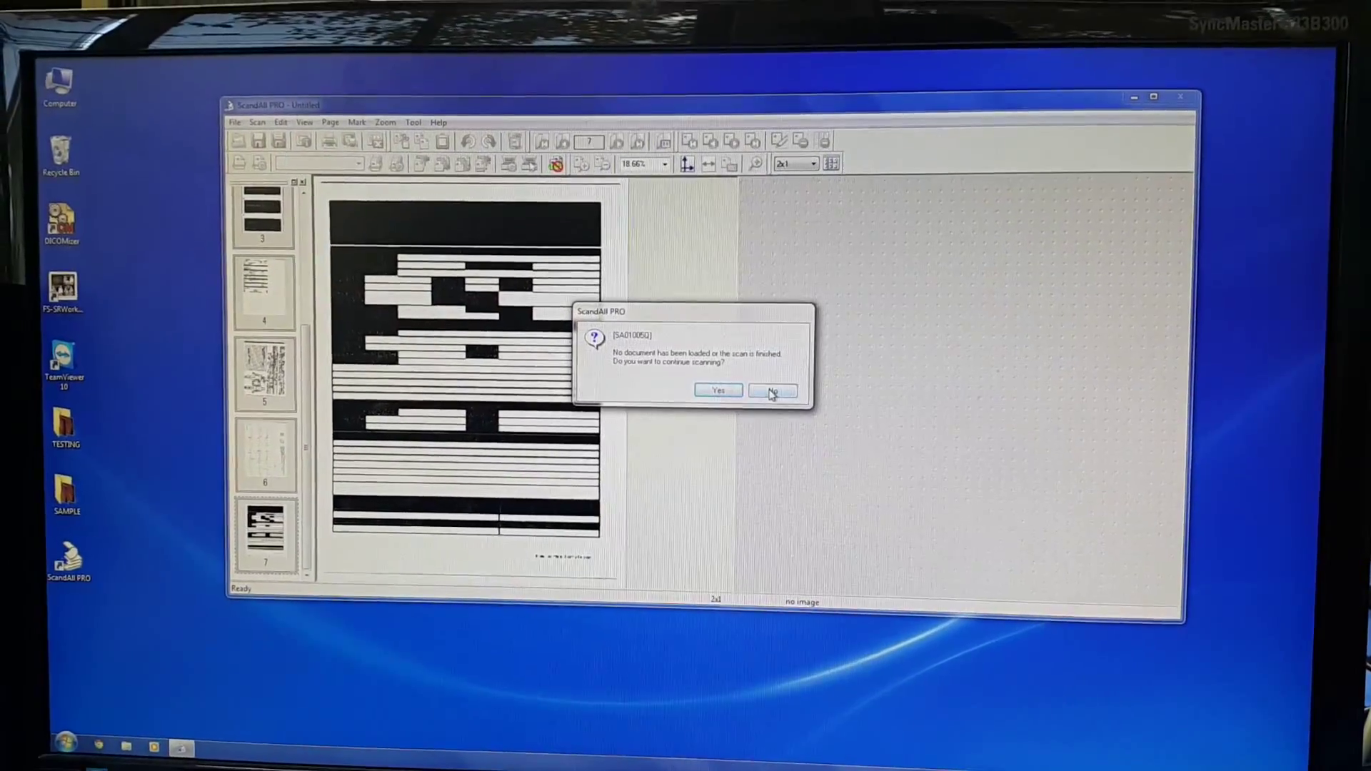
Decline further scanning so the finished pages save as the Send To Pacs PDF
{"action": "left_click", "coordinate": [772, 390]}
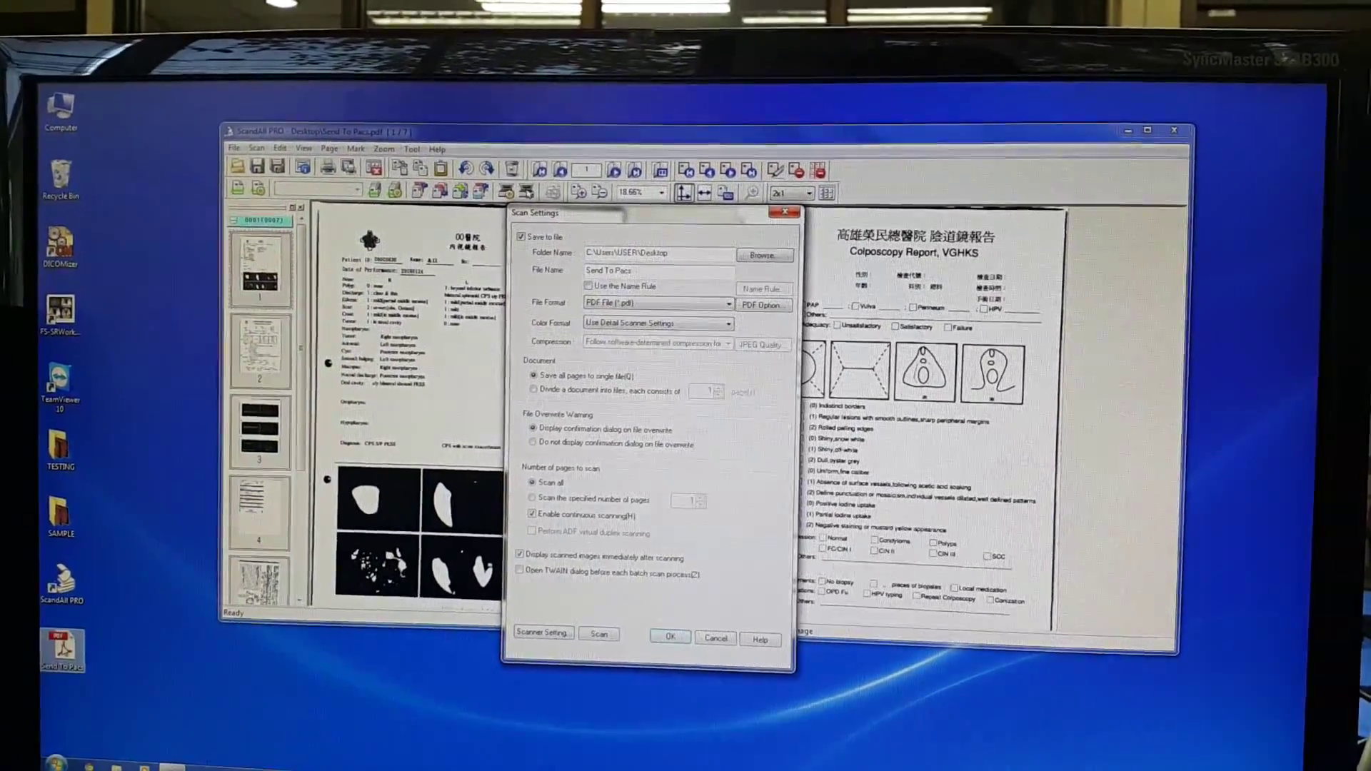
Open the PDF in DICOMizer, set patient ID 123, birth date June 23 2015, and send
{"action": "right_click", "coordinate": [60, 650]}
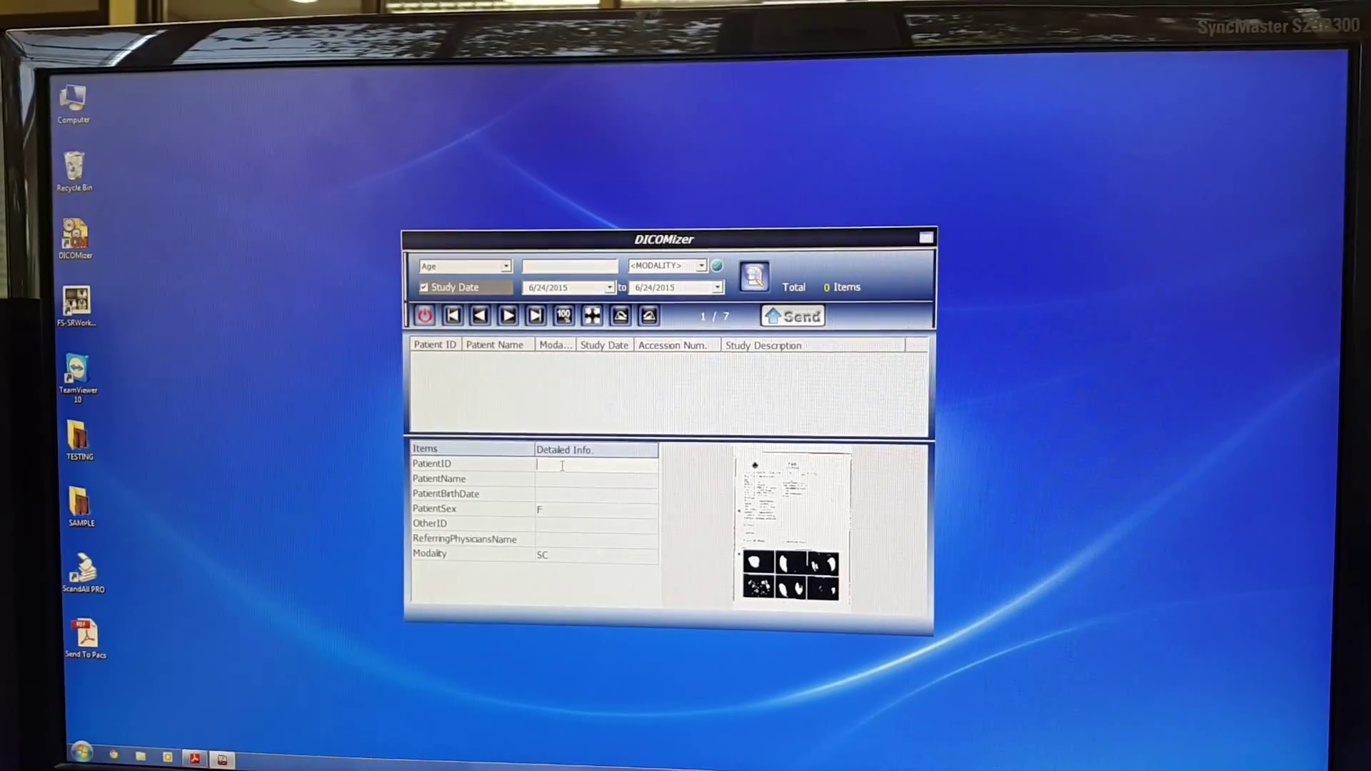
{"action": "type", "text": "123456"}
{"action": "left_click", "coordinate": [596, 479]}
{"action": "type", "text": "Juna"}
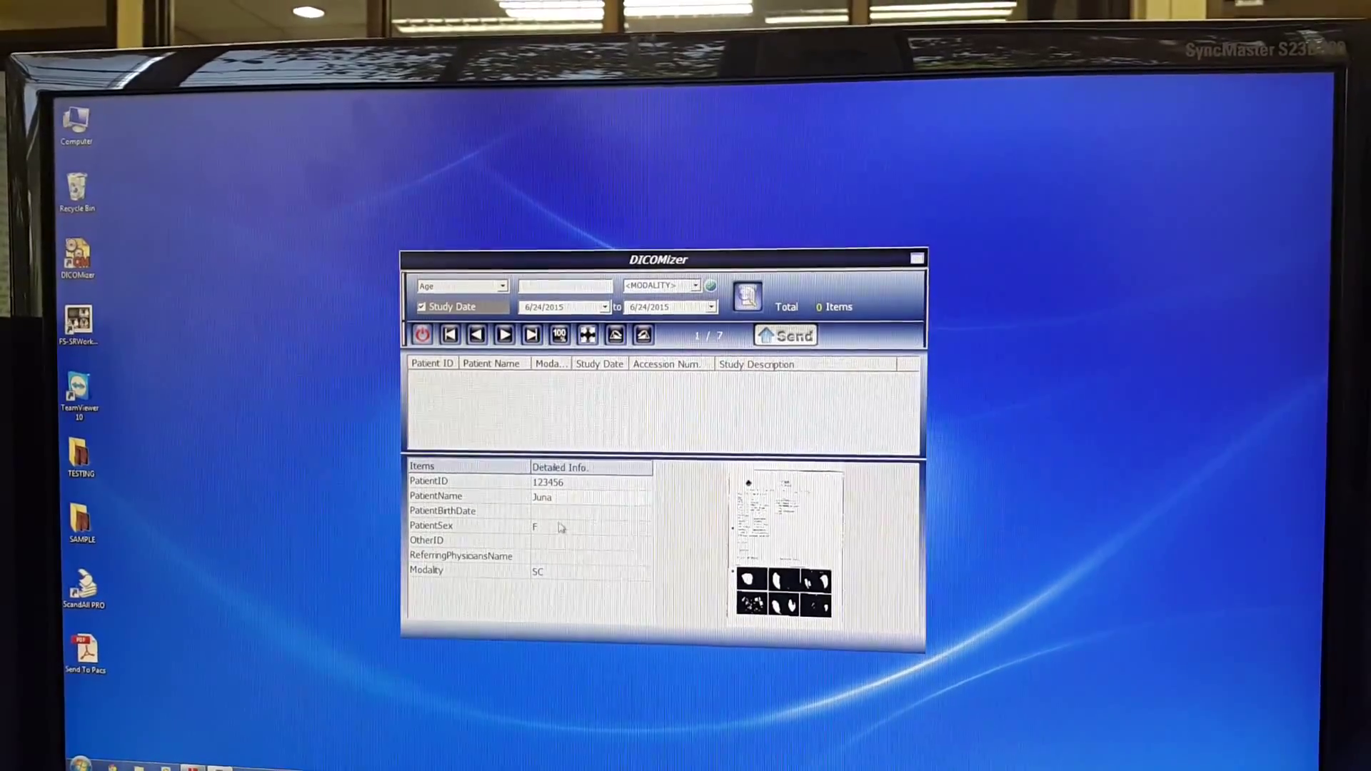
{"action": "left_click", "coordinate": [638, 521]}
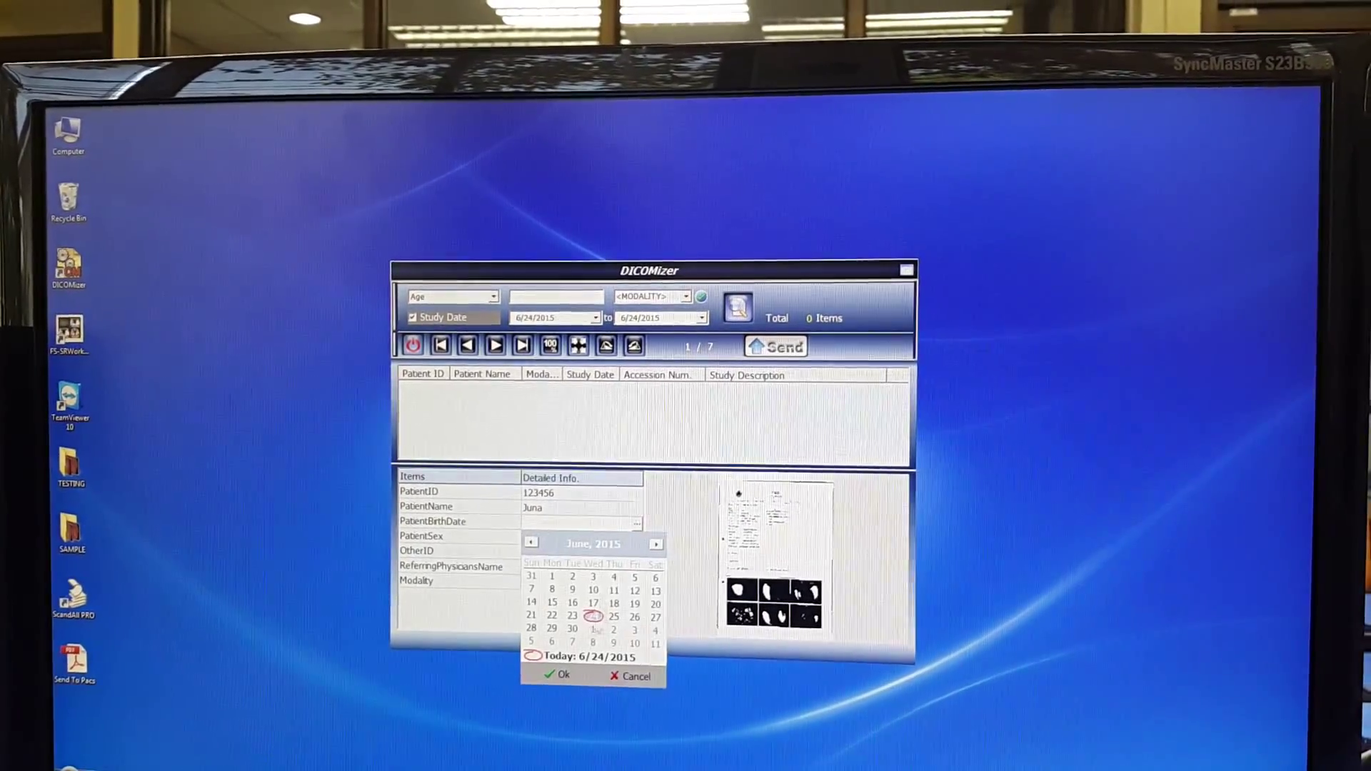
{"action": "left_click", "coordinate": [561, 675]}
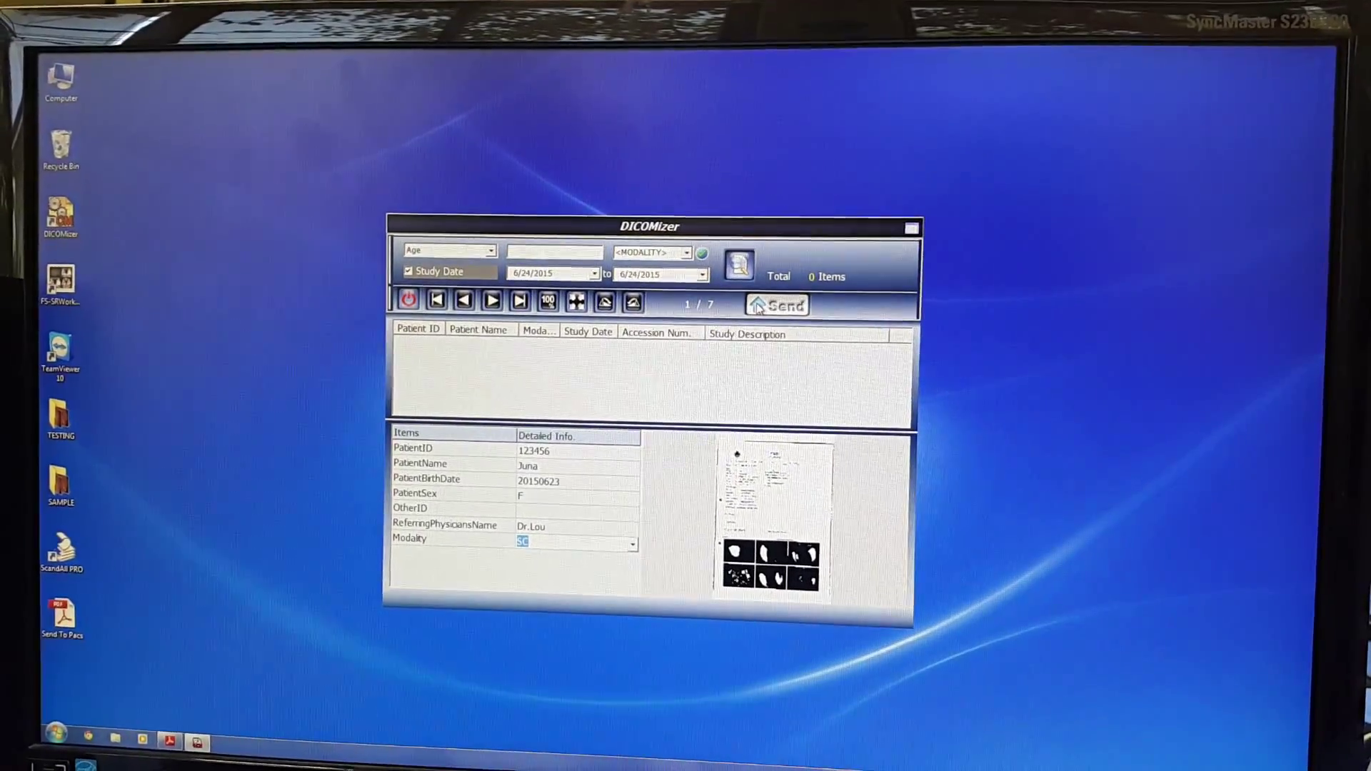
{"action": "left_click", "coordinate": [777, 303]}
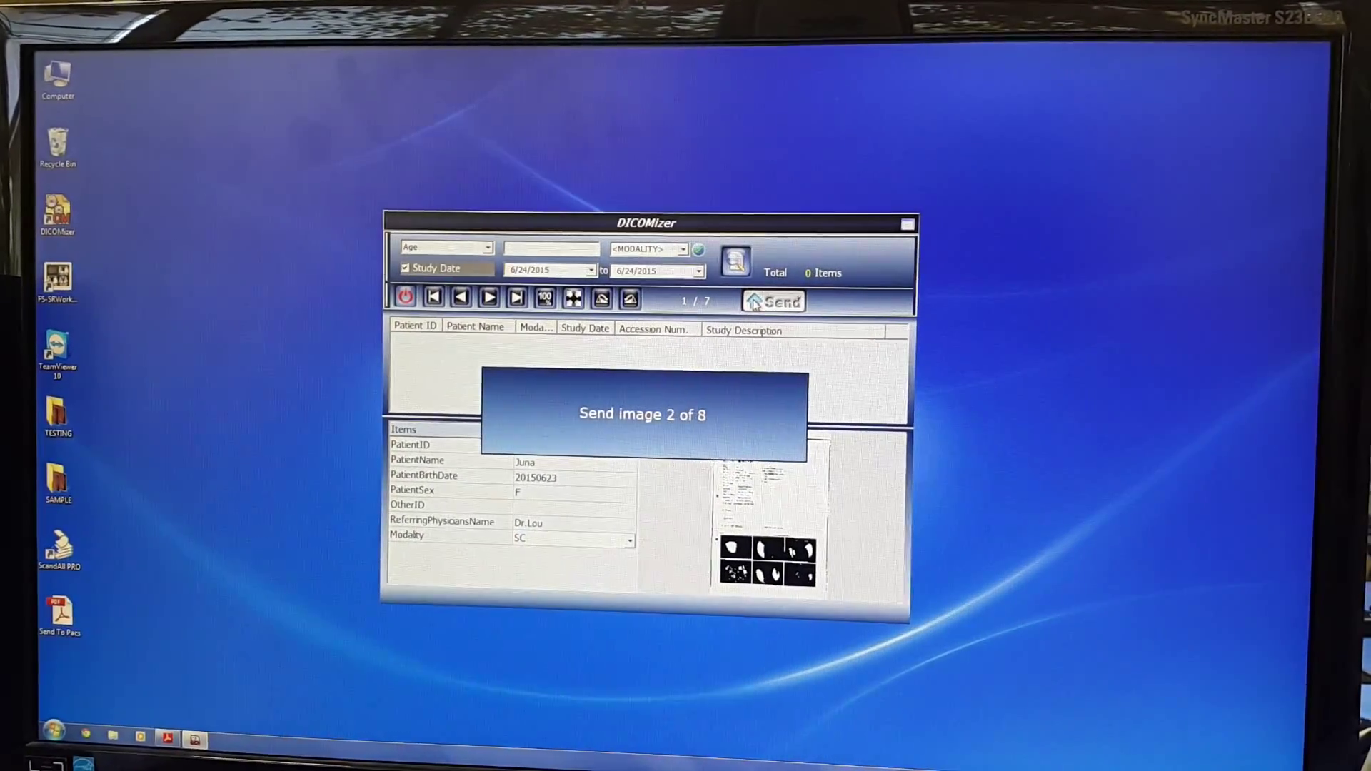